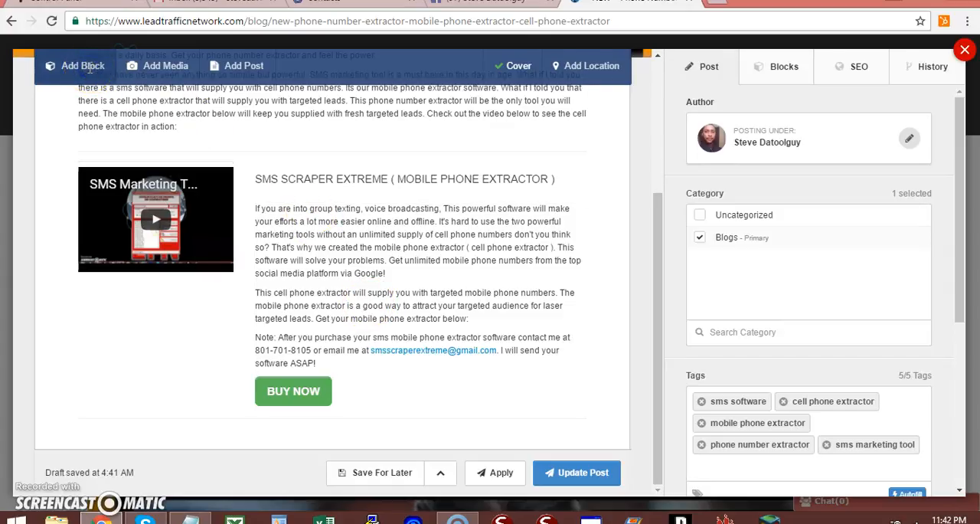
Open the block picker from the top toolbar and scroll down to the Elements section
left_click(67, 65)
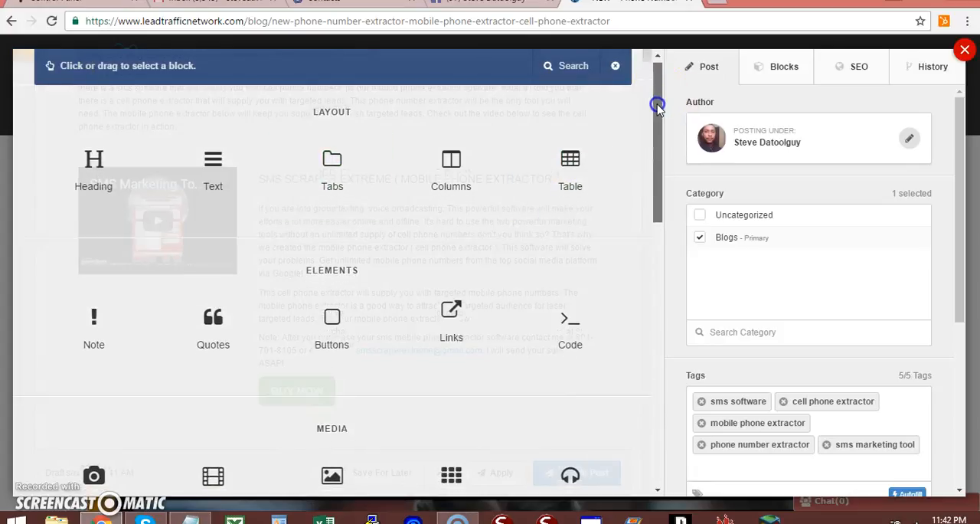
scroll("down", 3)
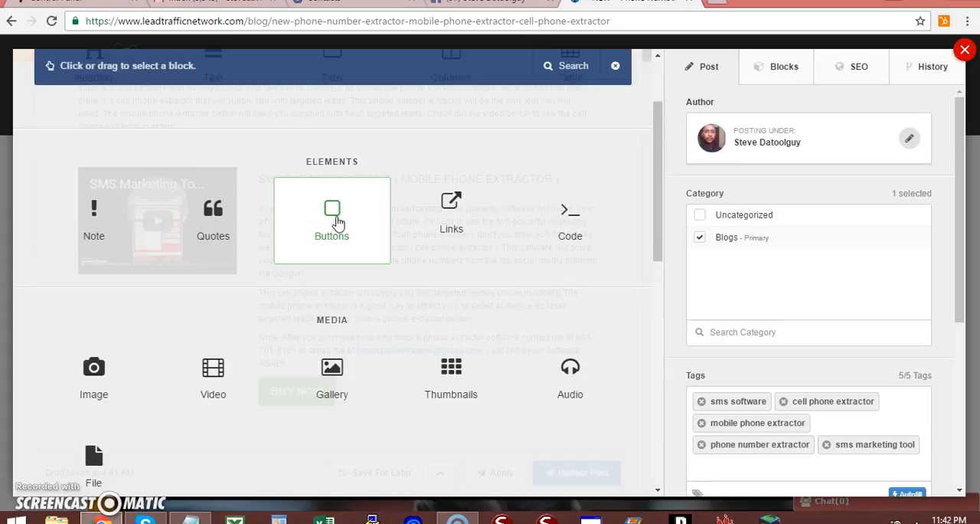
Place a Buttons block in the dropzone directly beneath the SMS Marketing video
left_click(331, 220)
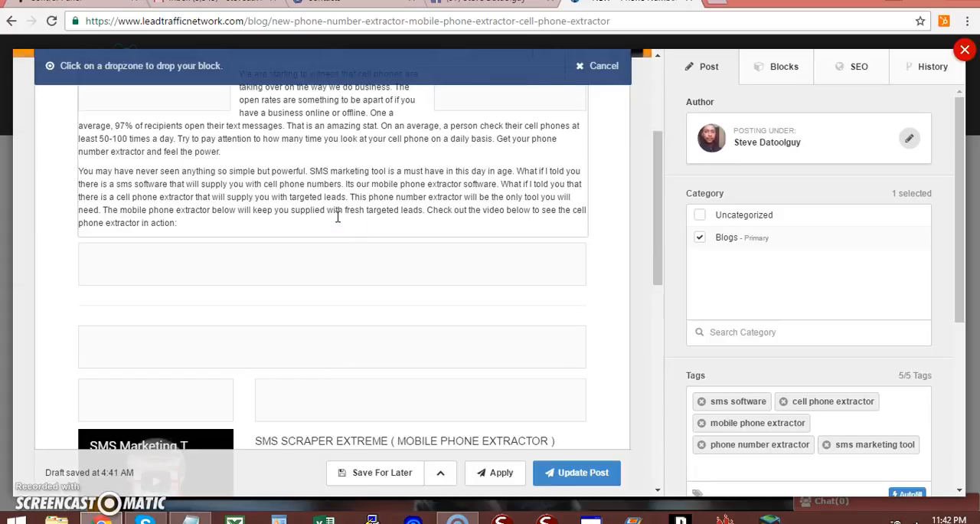
mouse_move(661, 193)
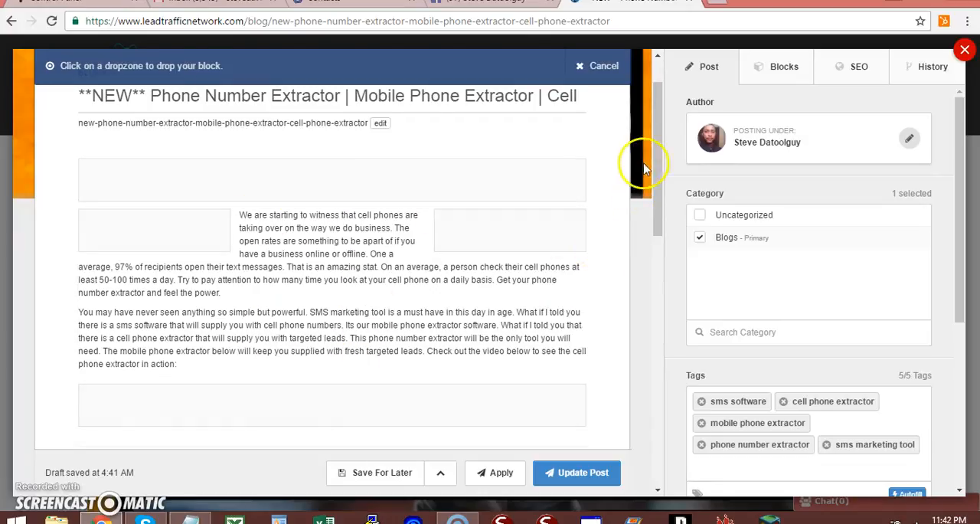
scroll("down", 3)
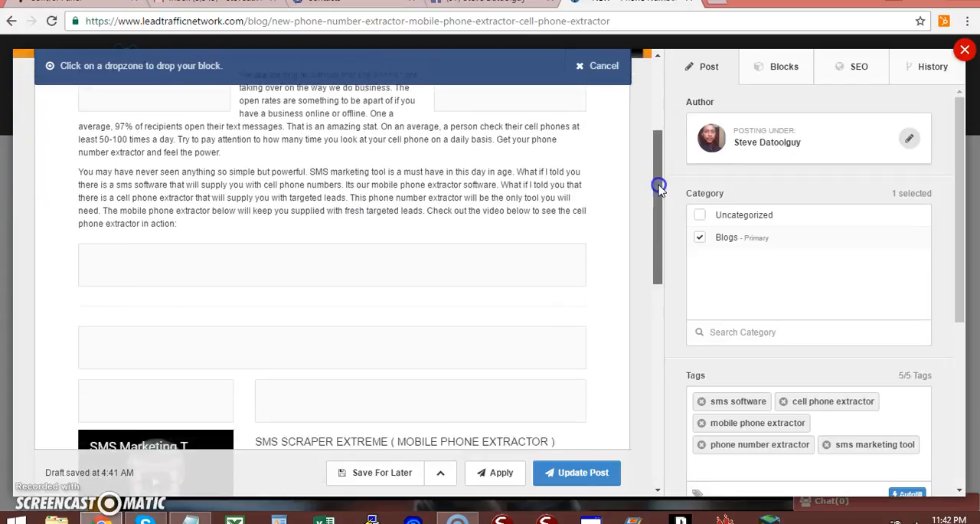
scroll("down", 3)
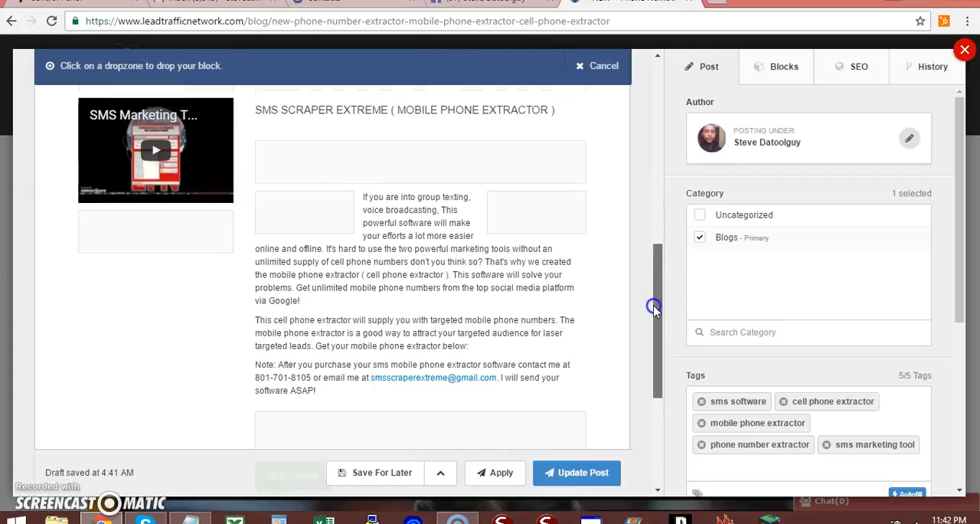
scroll("down", 3)
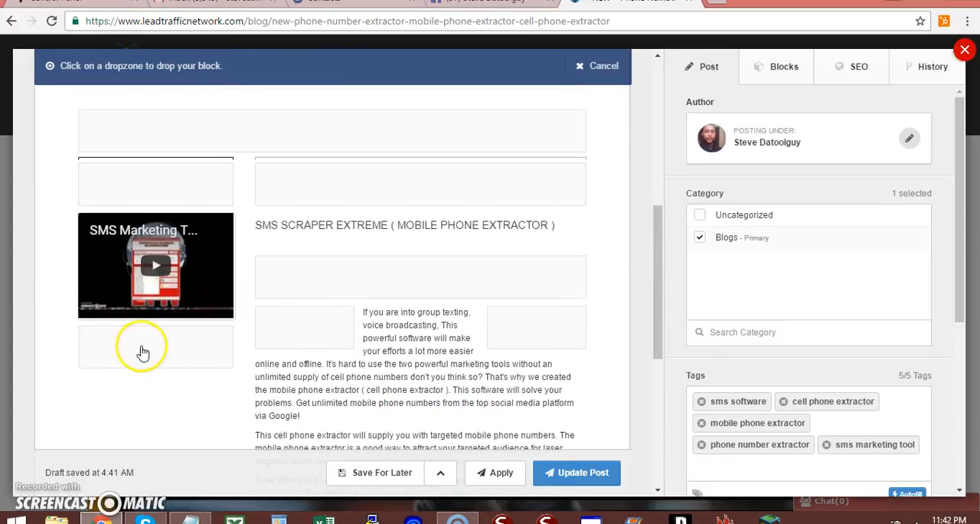
left_click(149, 346)
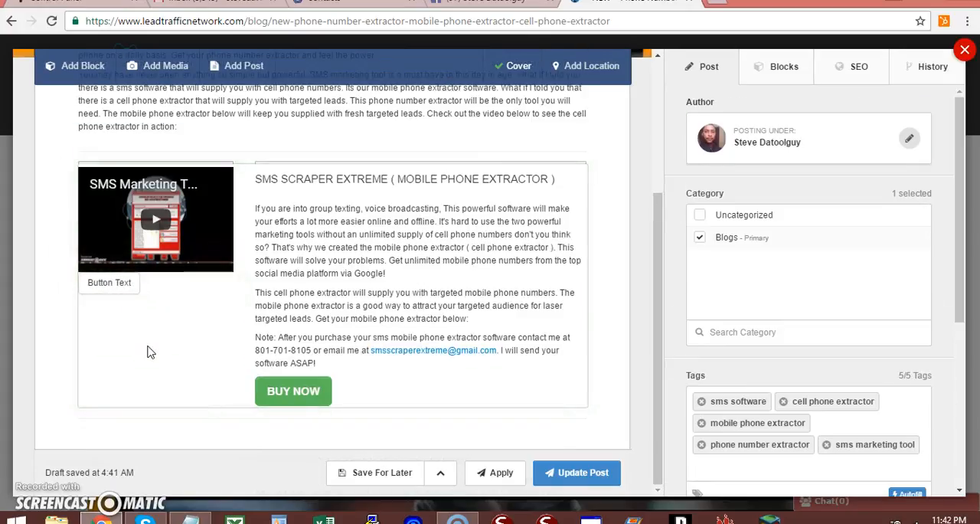
mouse_move(145, 286)
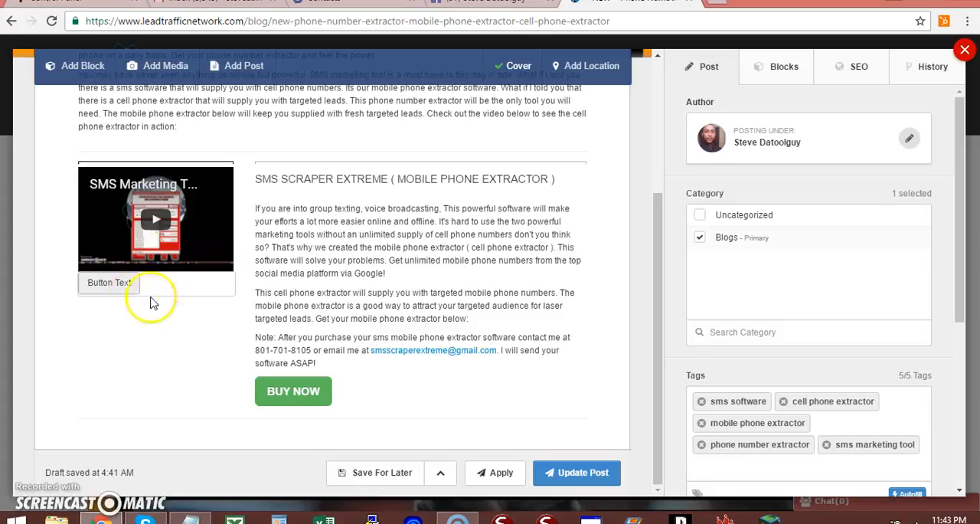
mouse_move(146, 286)
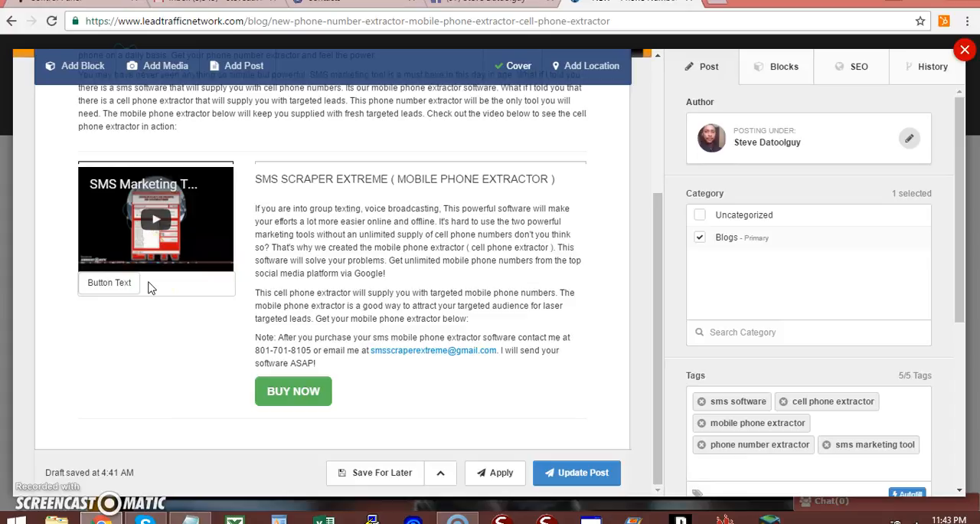
Give the new button the Primary button style, after briefly trying Success
left_click(108, 282)
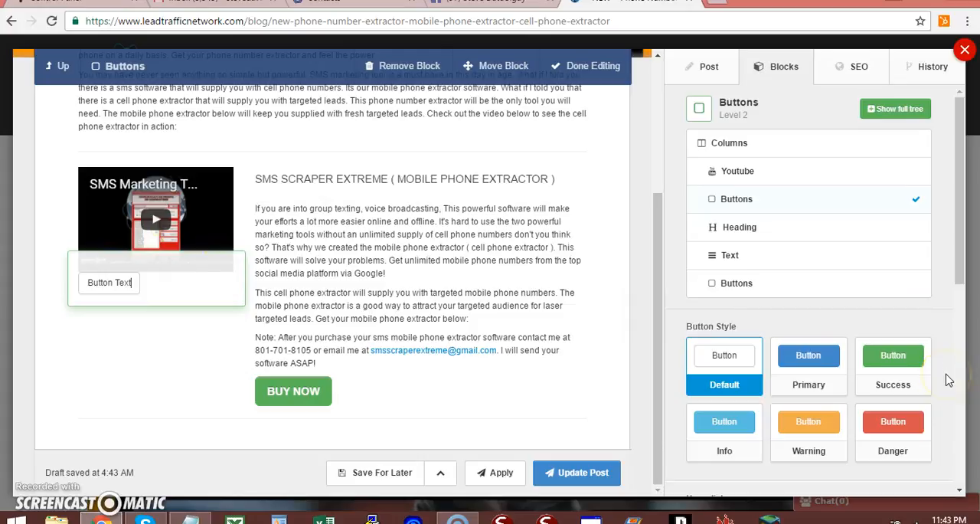
mouse_move(929, 341)
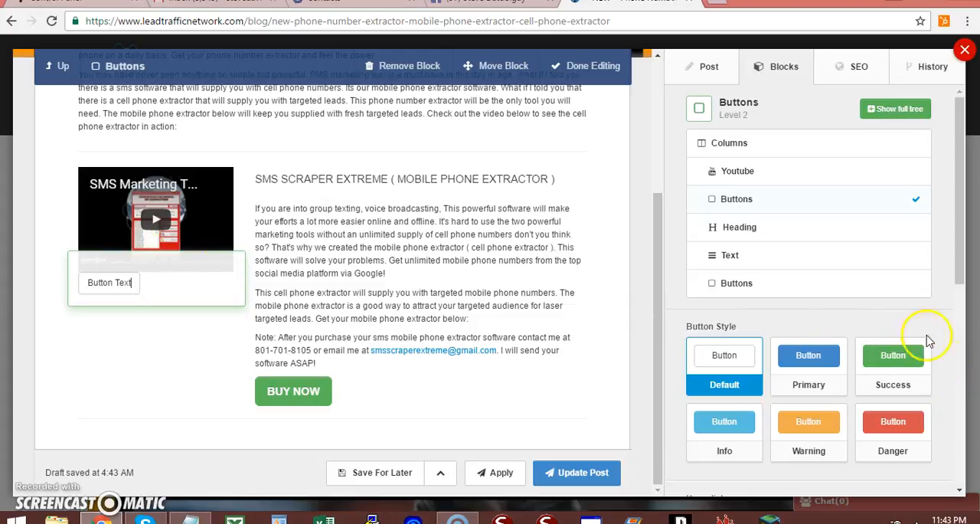
left_click(808, 356)
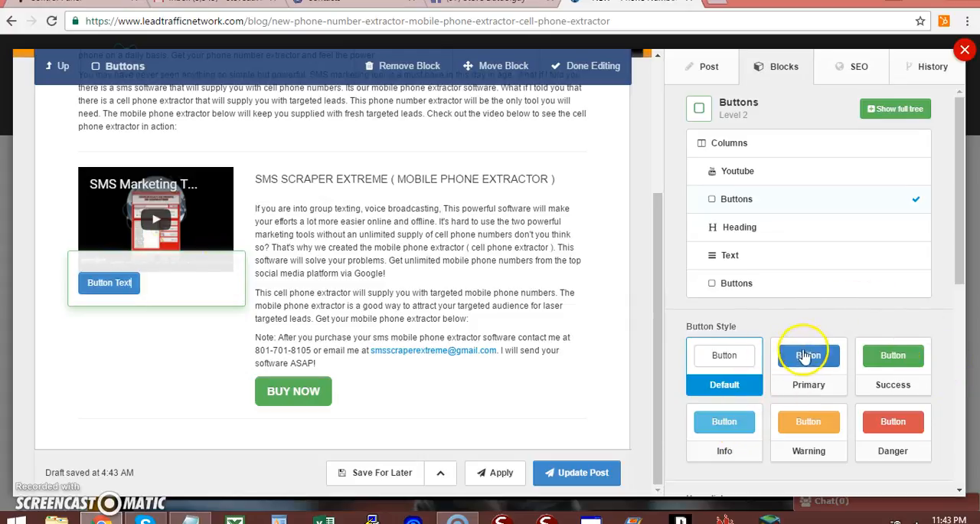
left_click(893, 355)
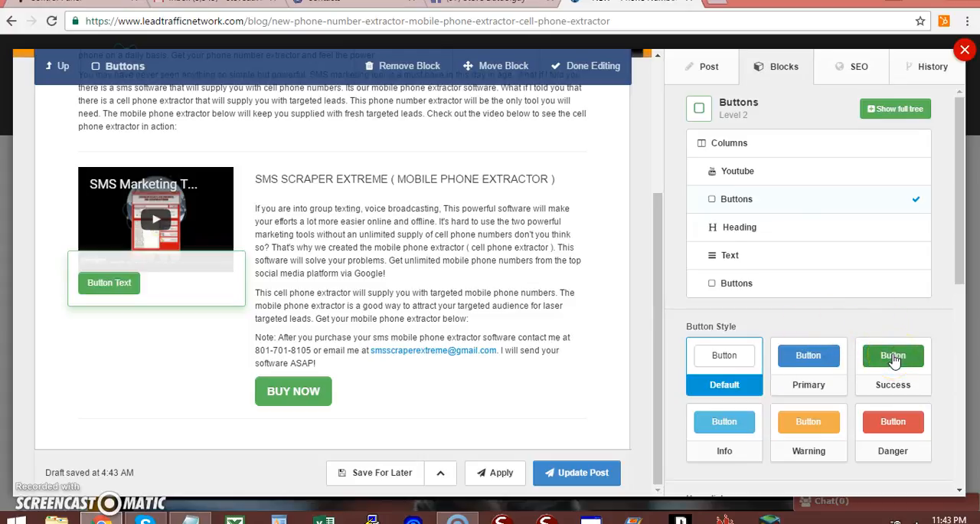
left_click(809, 365)
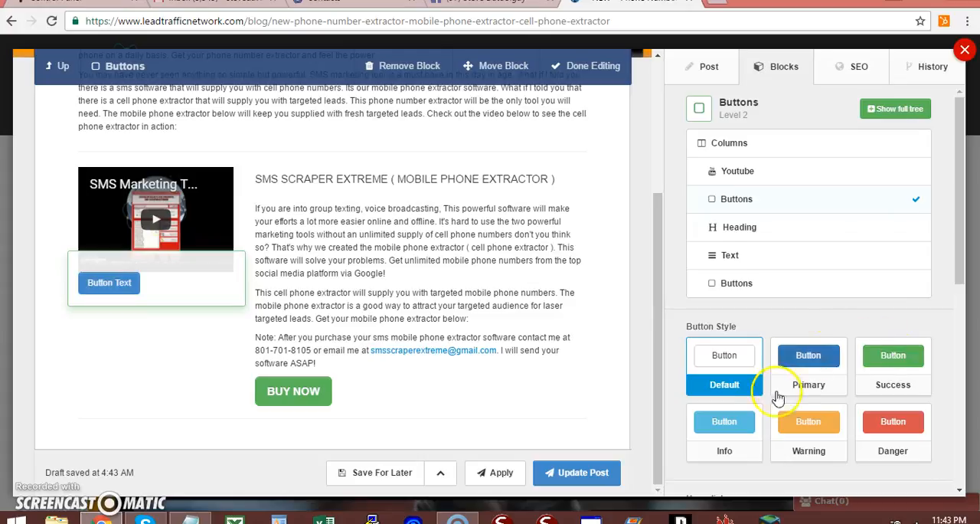
left_click(724, 421)
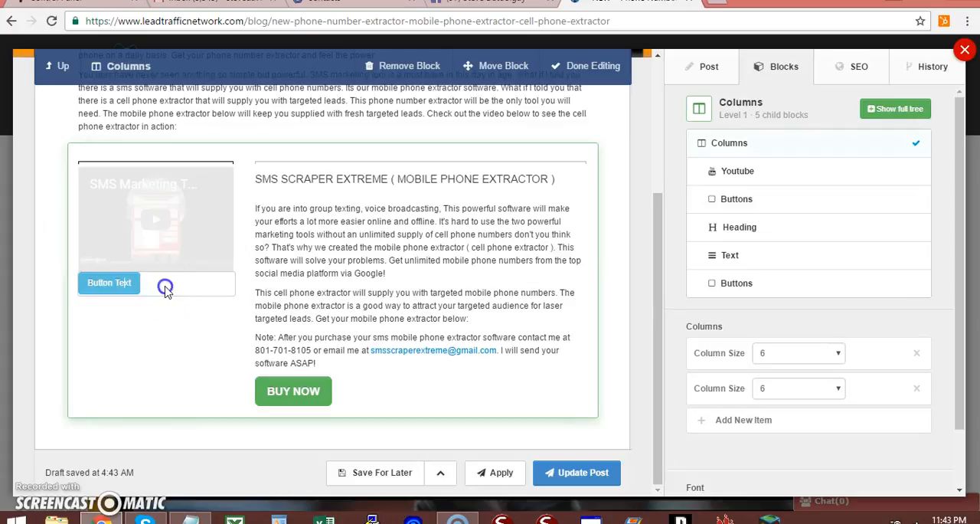
Set the button's Button Size to Large in the Blocks settings panel
left_click(108, 283)
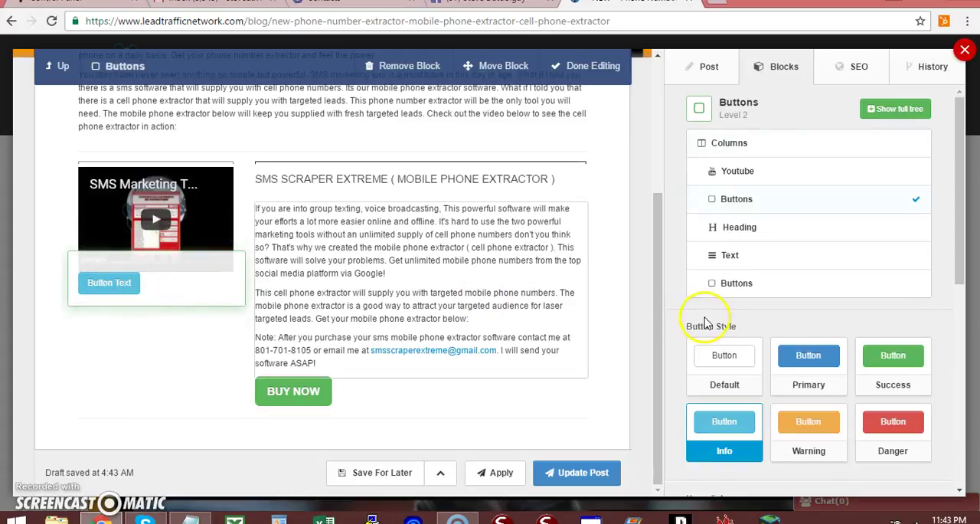
mouse_move(532, 312)
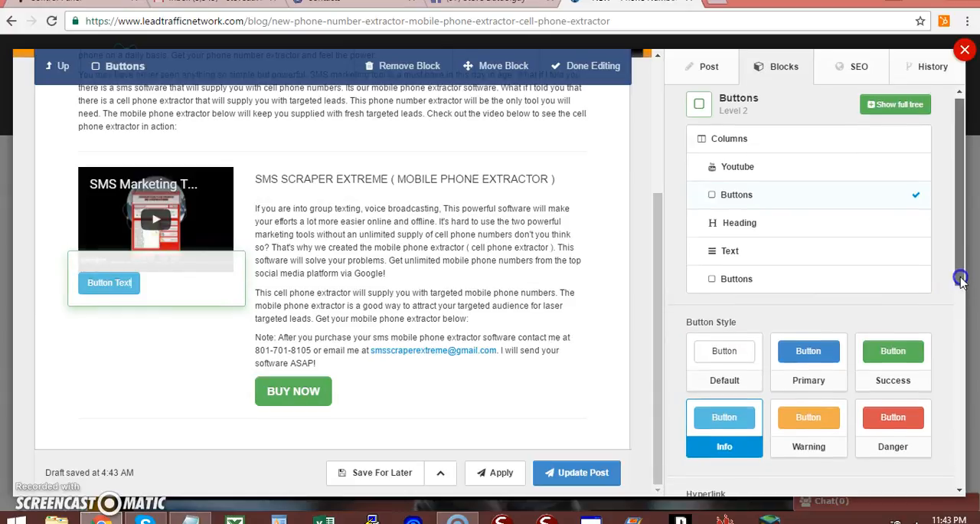
scroll("down", 3)
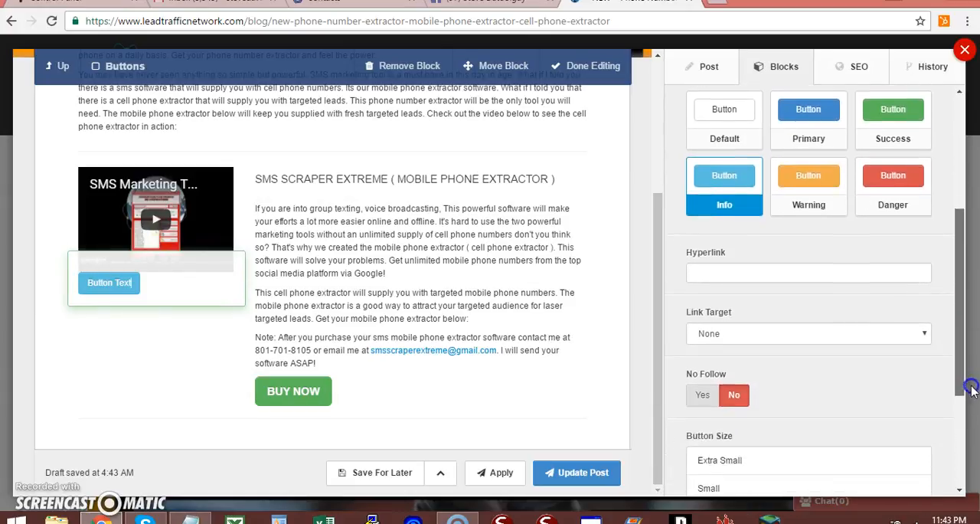
scroll("down", 3)
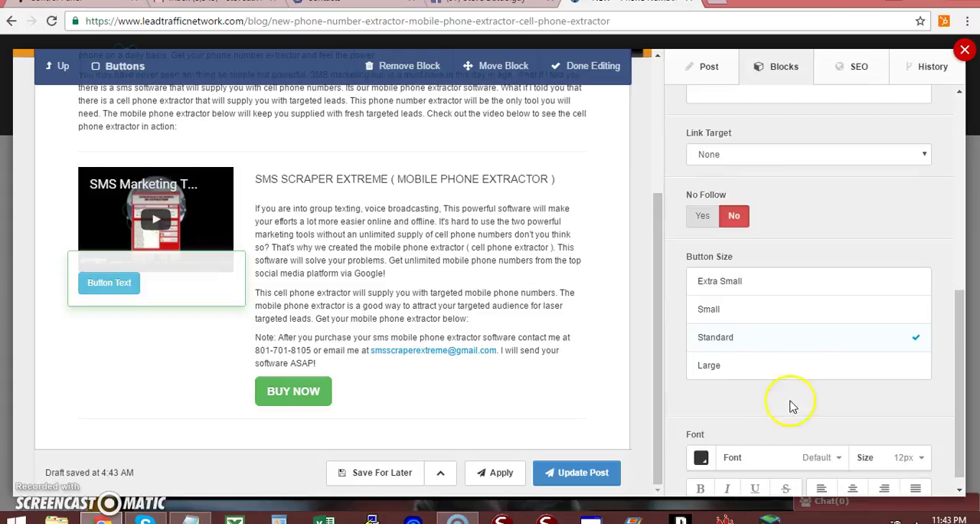
left_click(709, 365)
type("BUY")
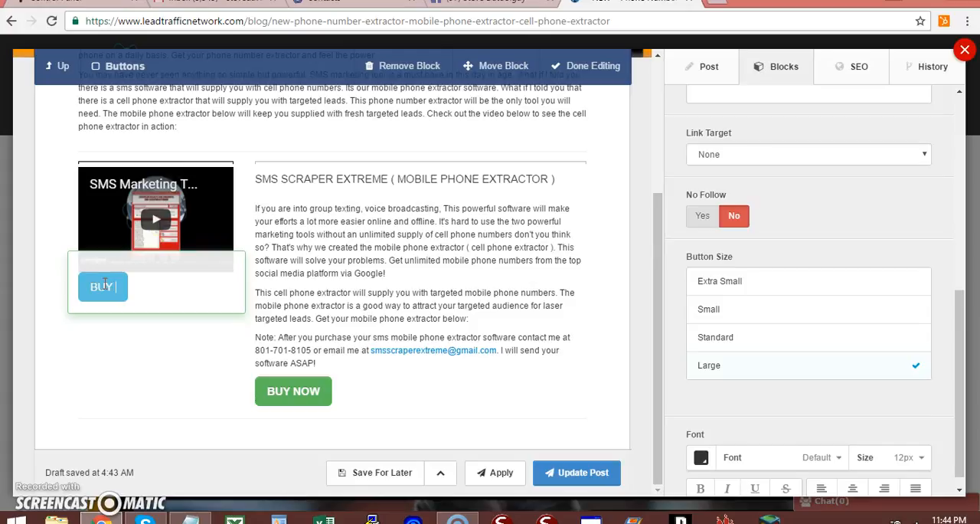
Change the button label from Button Text to BUY NOW
type("NOW")
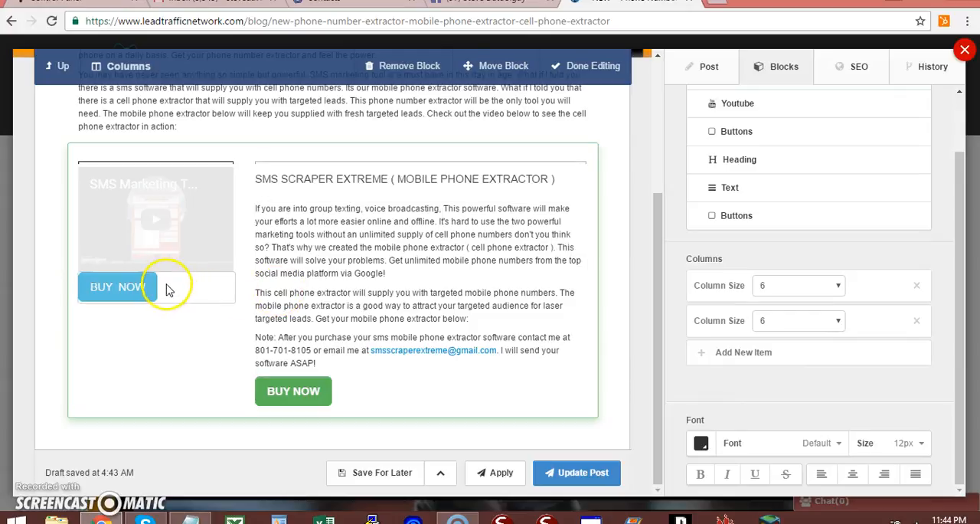
left_click(117, 286)
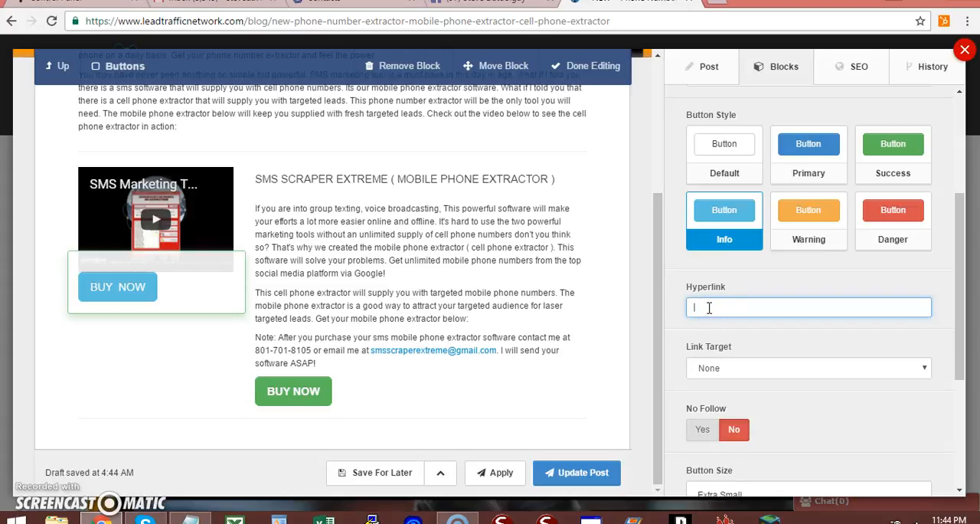
type("http://")
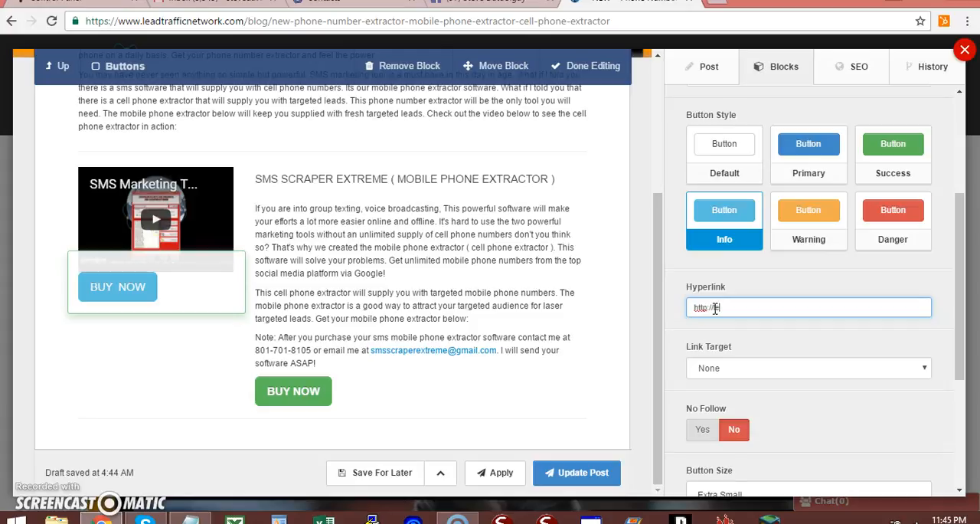
type("leadtrafficnetwor")
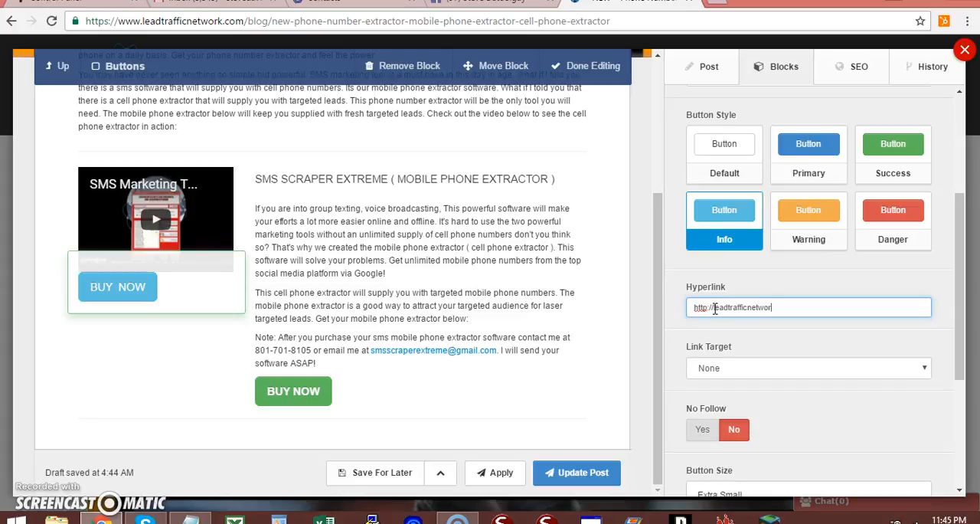
type(".com")
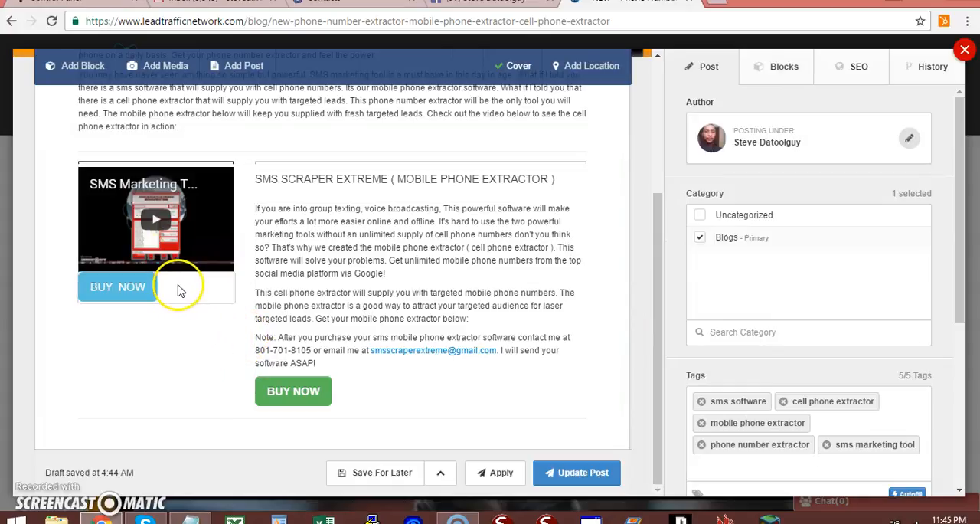
left_click(117, 287)
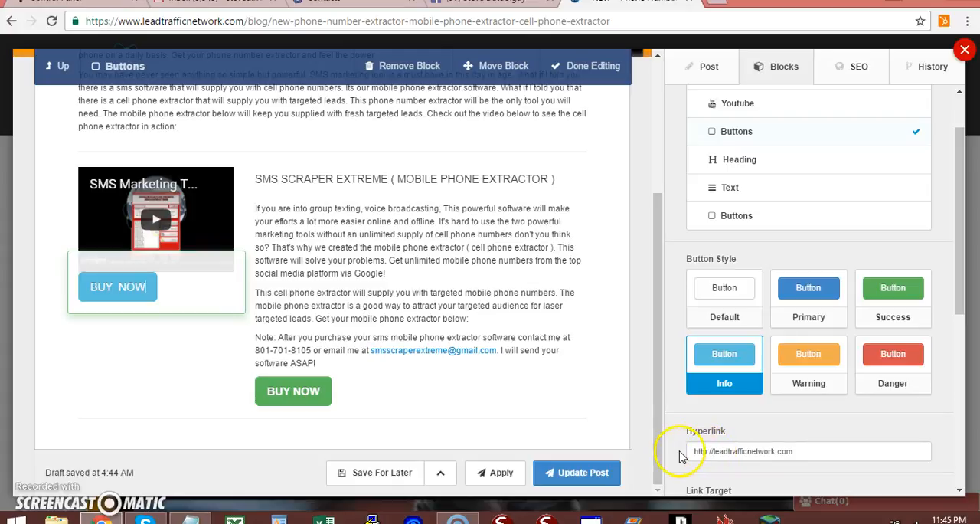
mouse_move(538, 402)
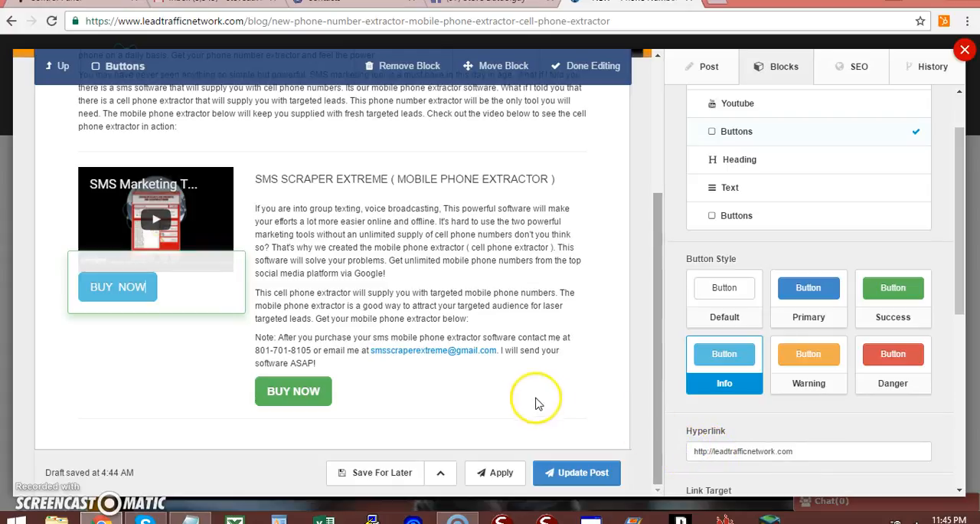
left_click(775, 451)
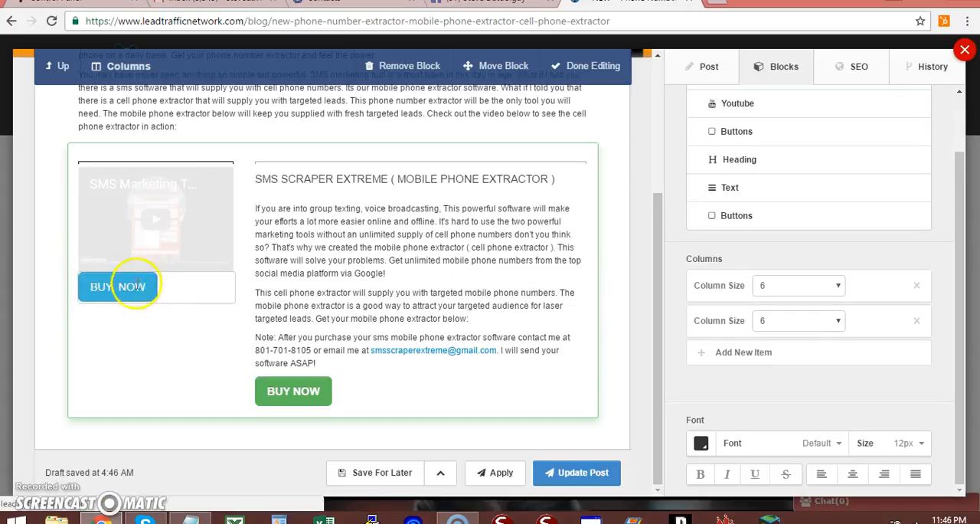
mouse_move(175, 285)
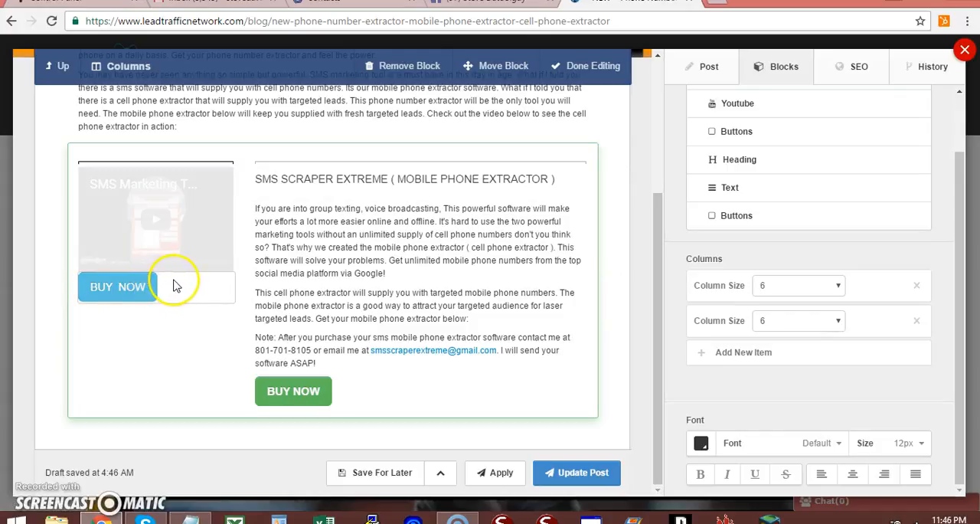
Drag the BUY NOW button block onto the sidebar's 'Drop block here to remove it' area
left_click(117, 286)
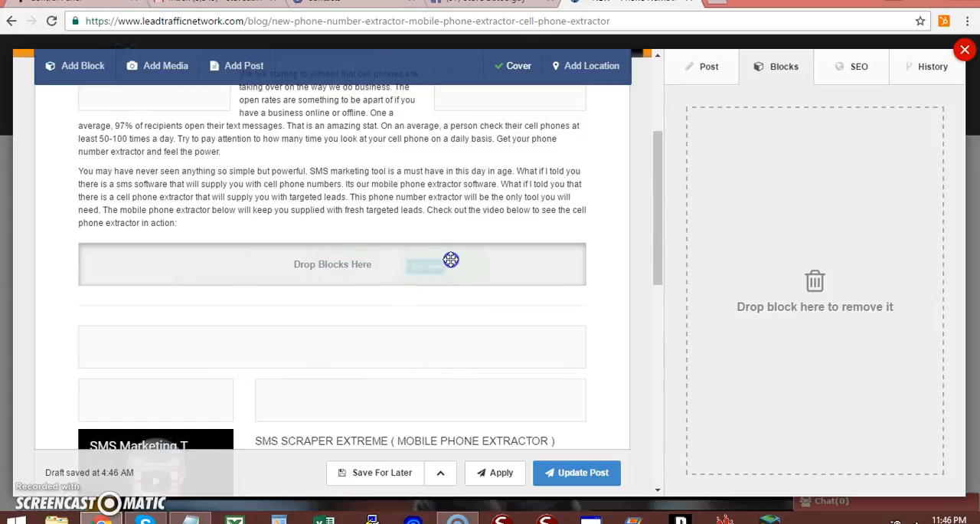
left_click_drag(450, 260, 833, 253)
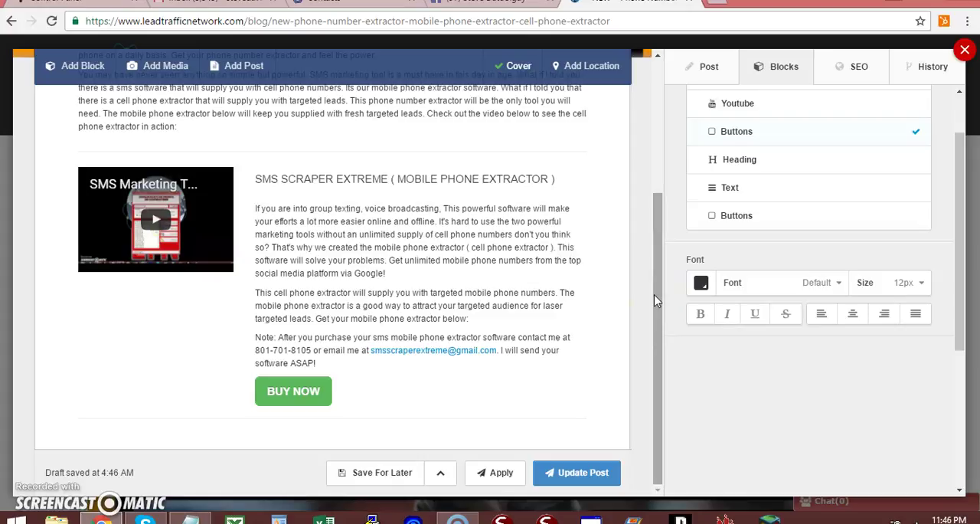
mouse_move(638, 334)
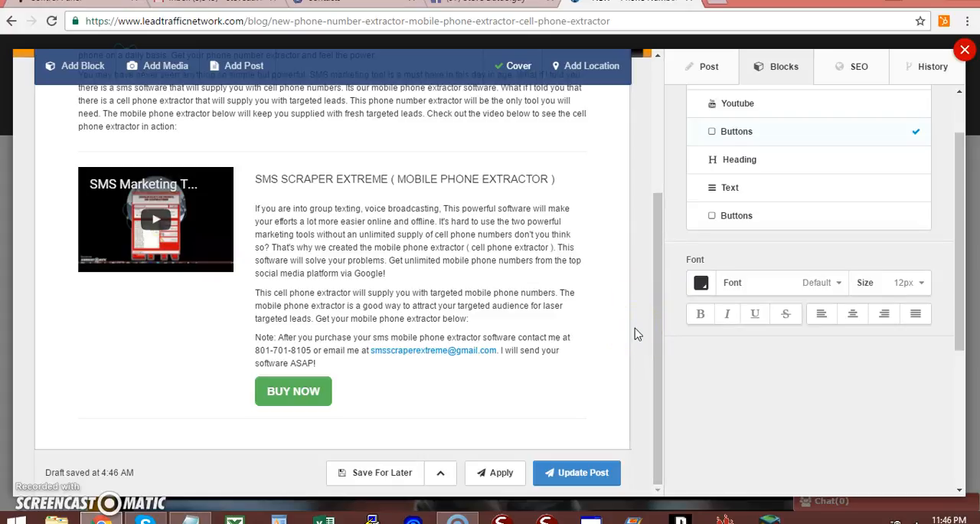